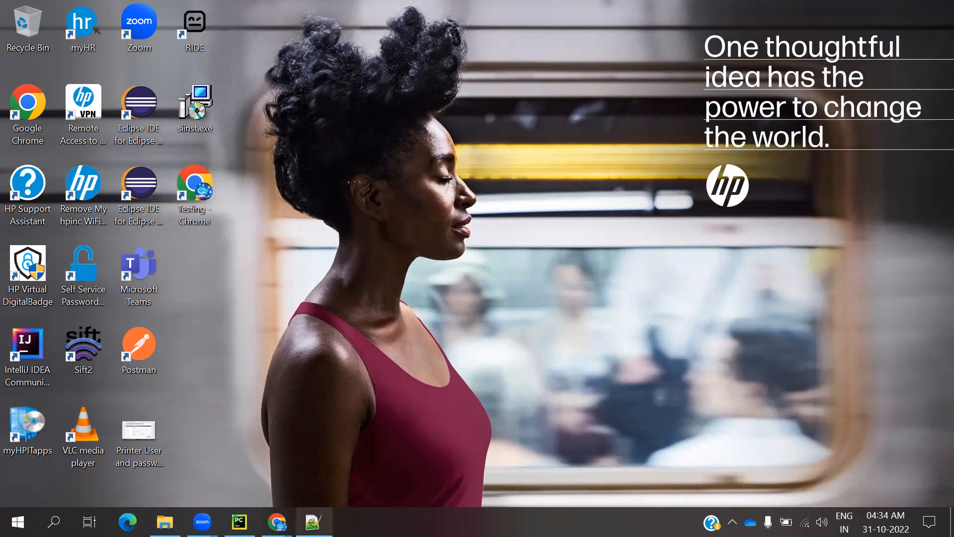
Write 'implicity wait explicity wait fluent wait' as the note's first line, then start new lines.
left_click(314, 521)
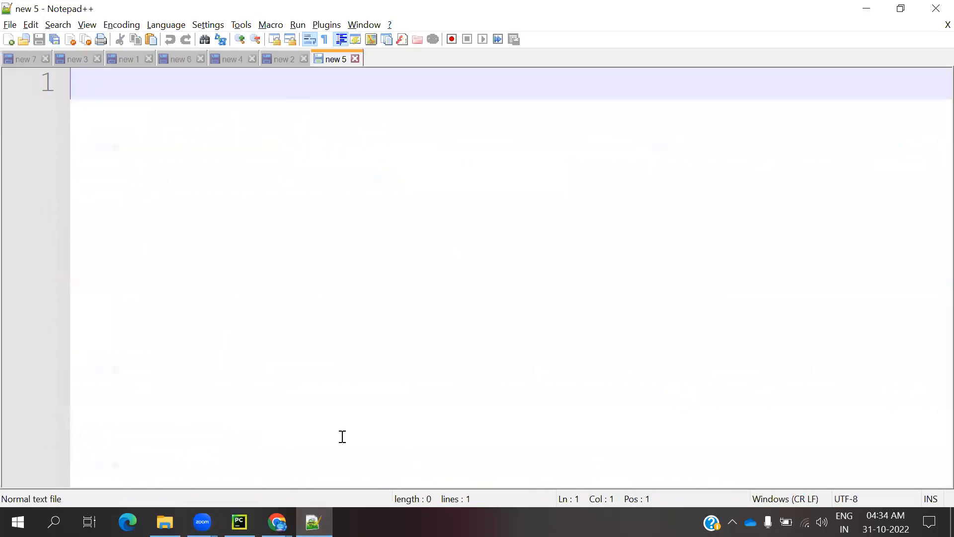
type("i")
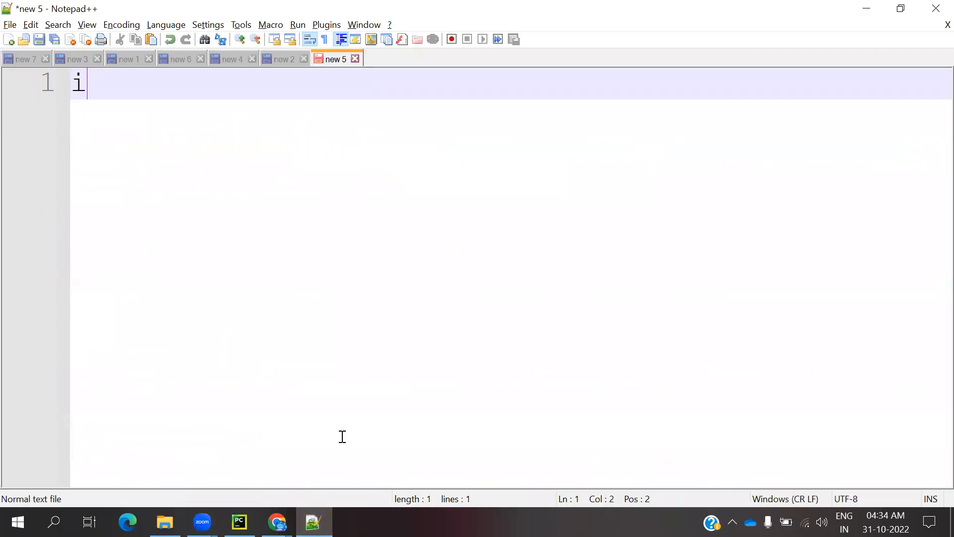
type("mplici")
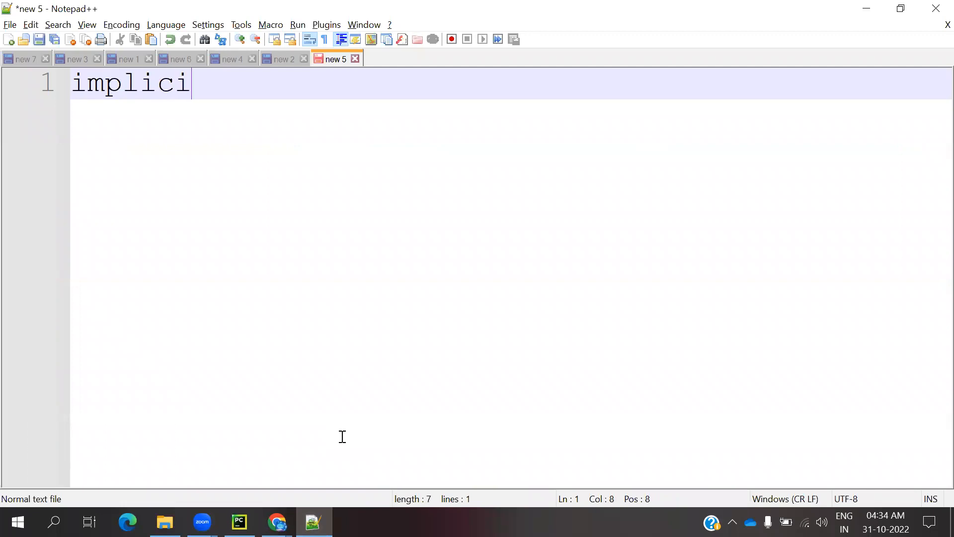
type("ty")
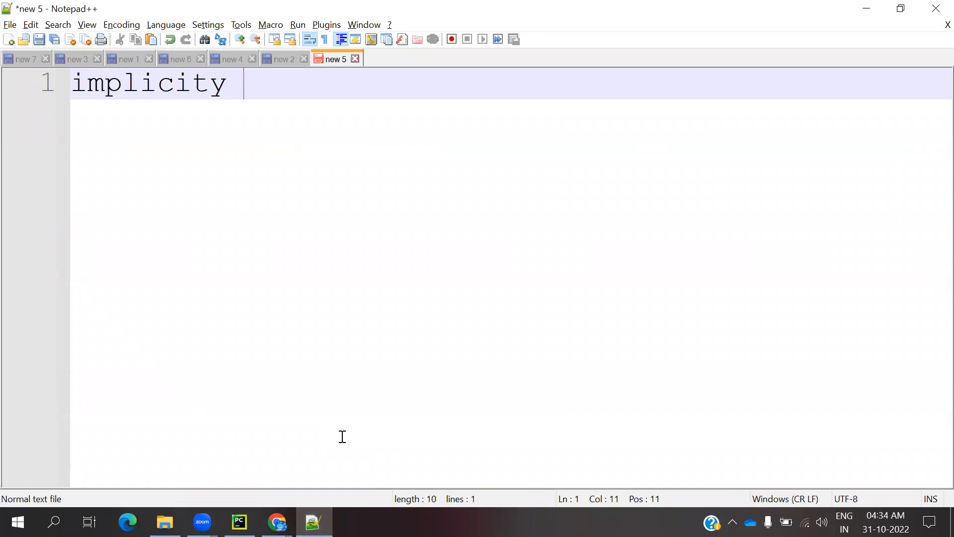
type("wait")
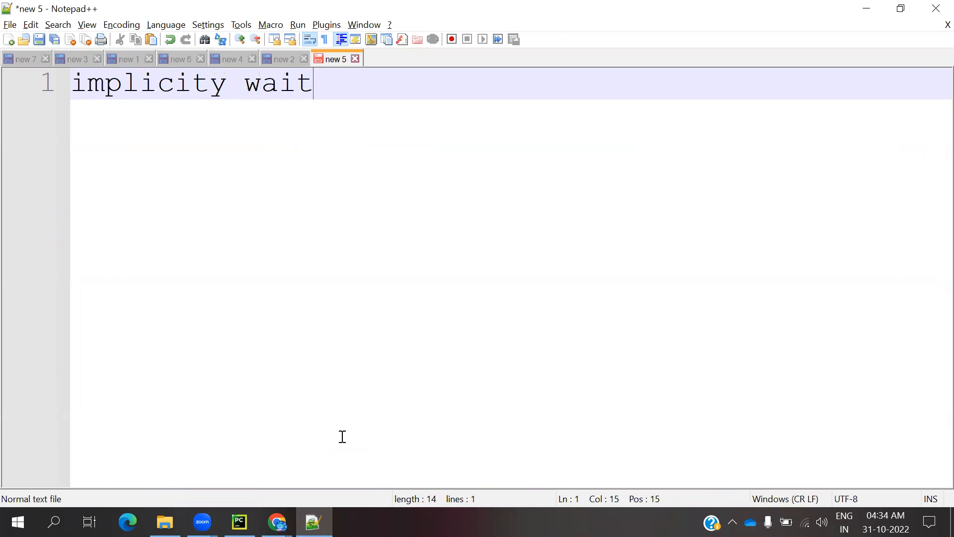
type("explicity")
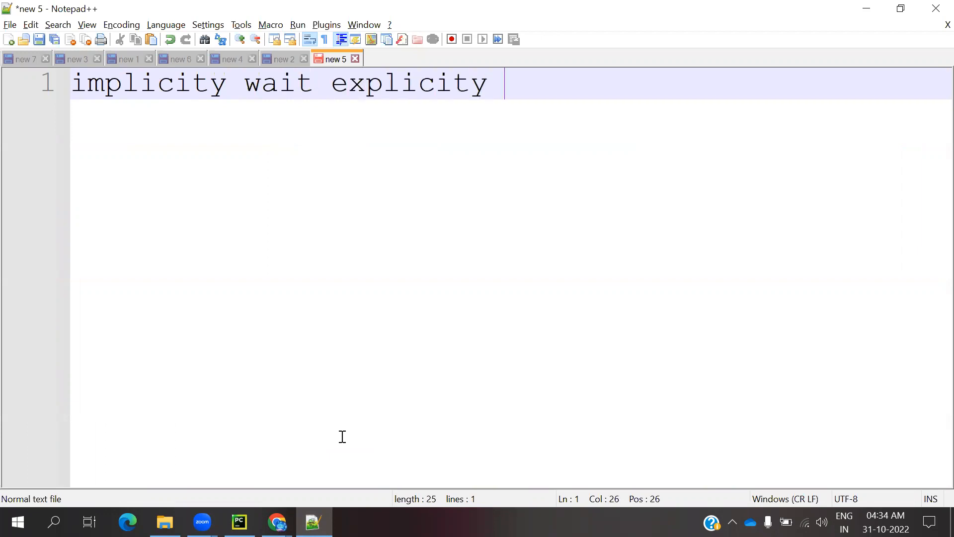
type("wait fl")
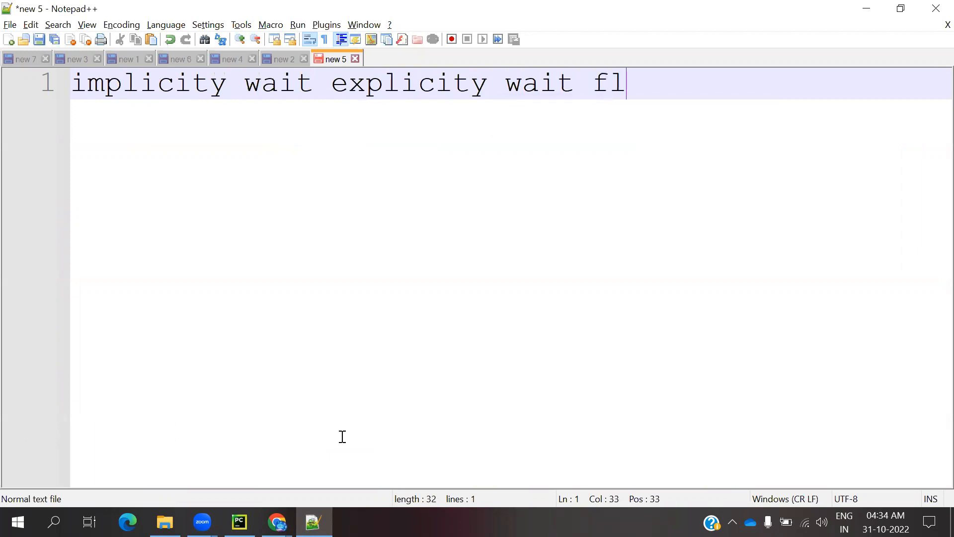
type("uent wait")
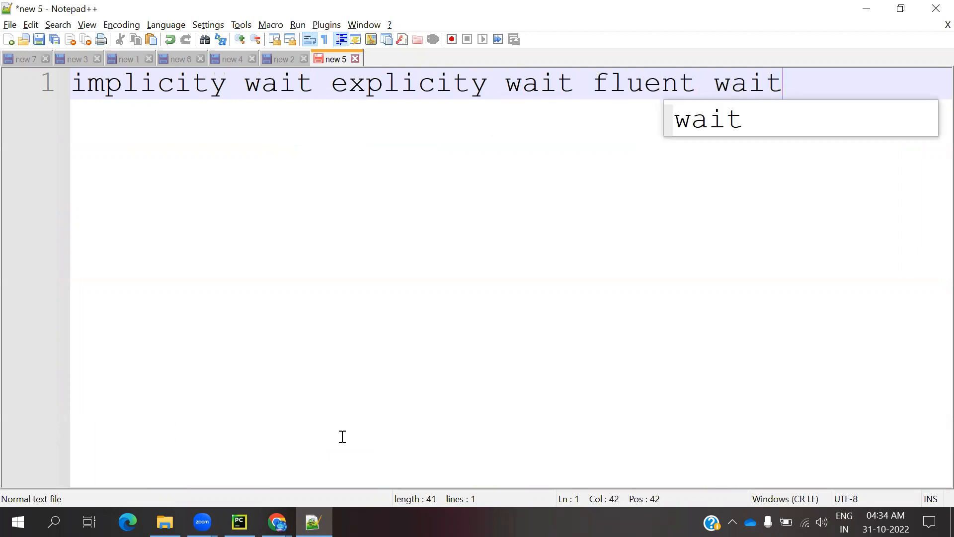
key("Escape")
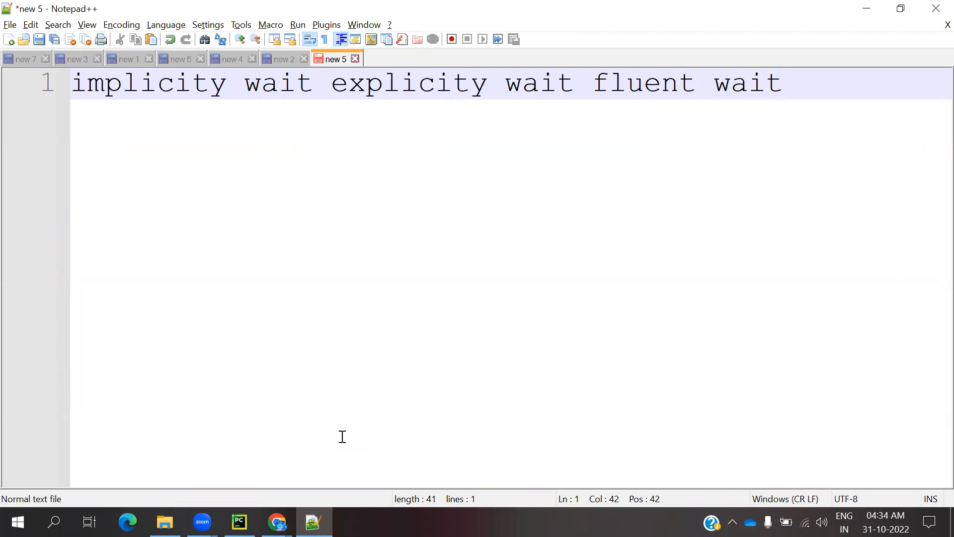
key("Enter")
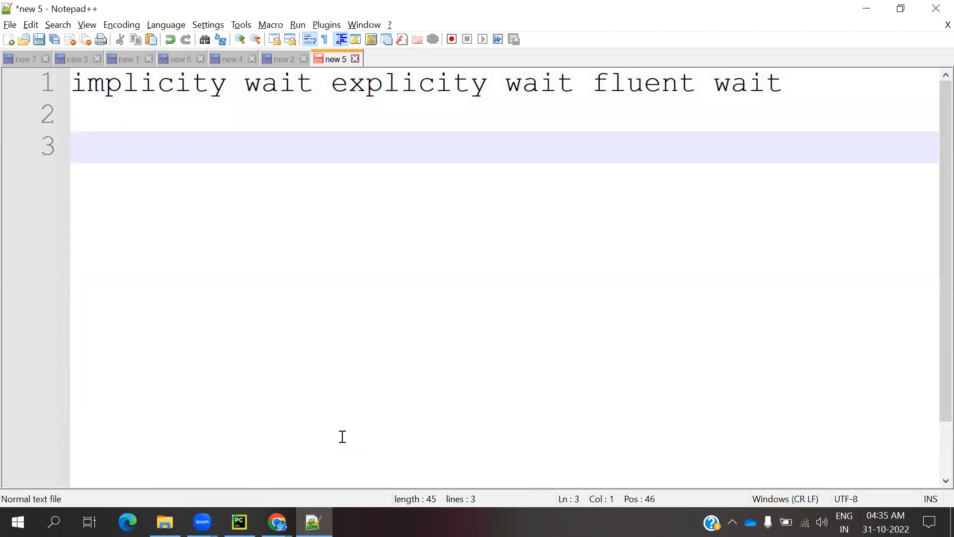
Write 'wait untill complete page load' on line 3 and start line 4.
type("wait")
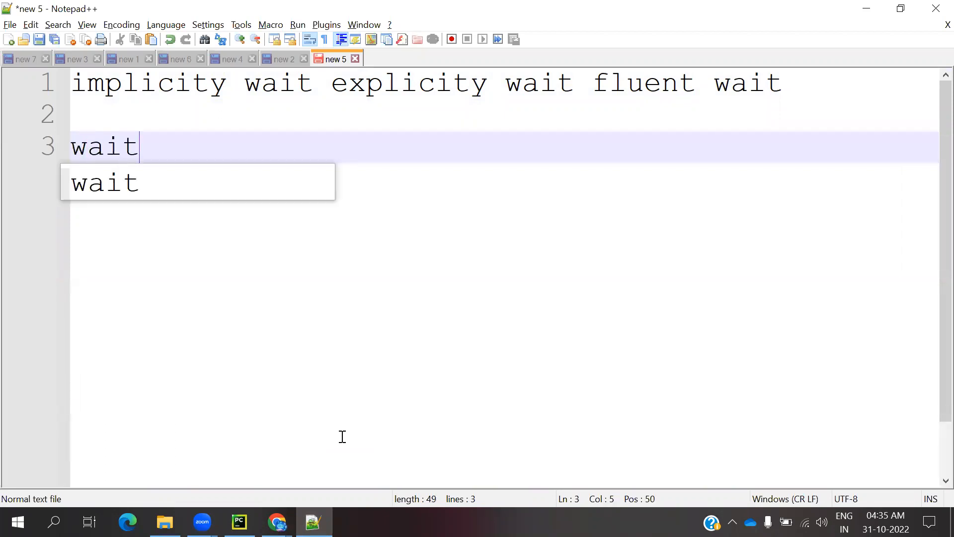
type("until")
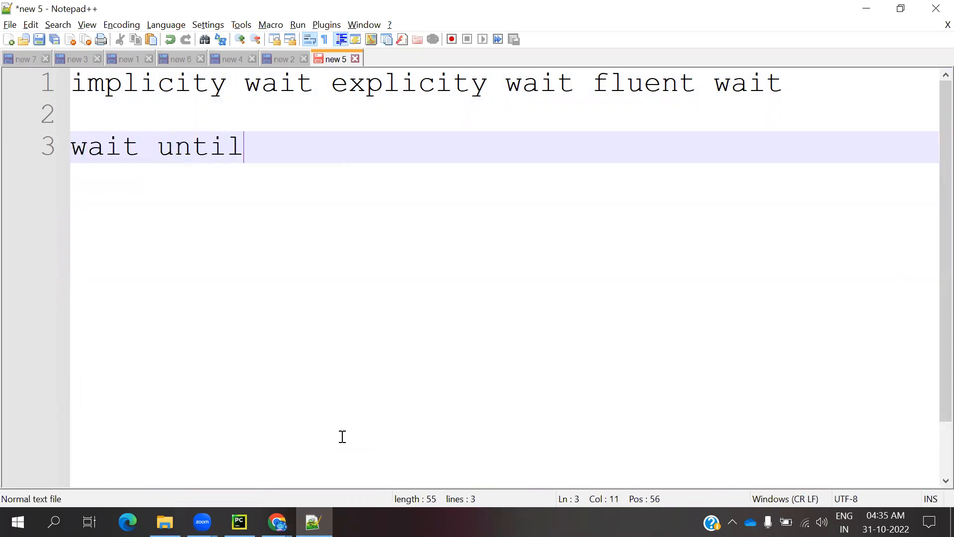
type("l comple")
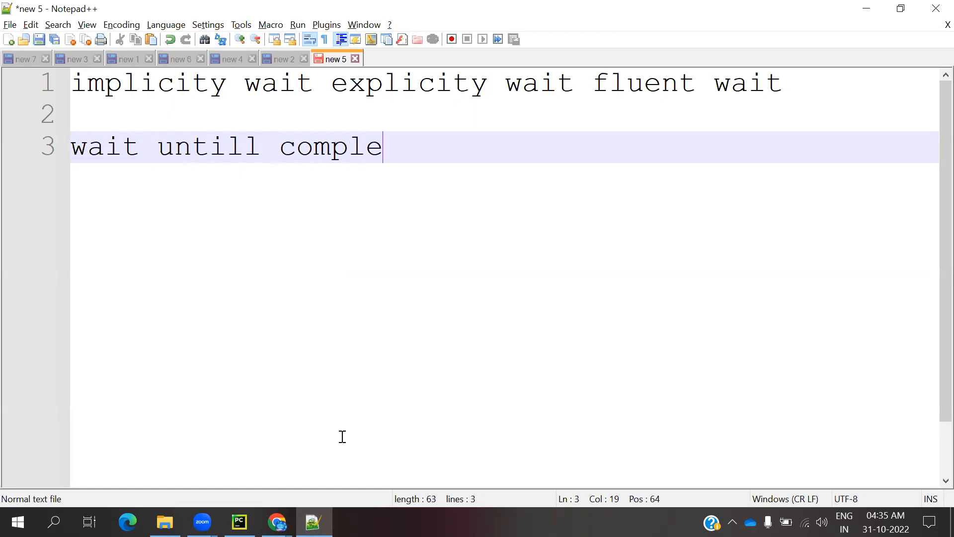
type("te page loa")
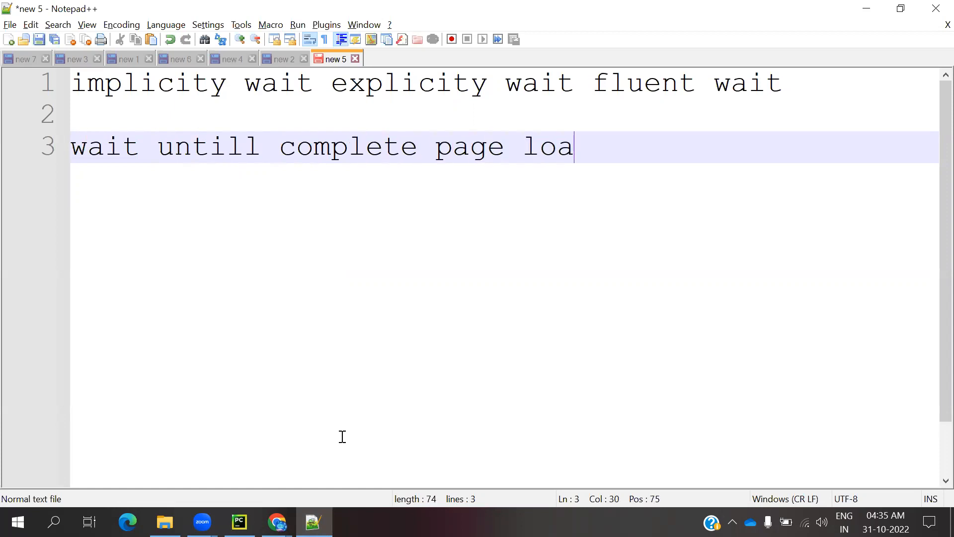
type("d")
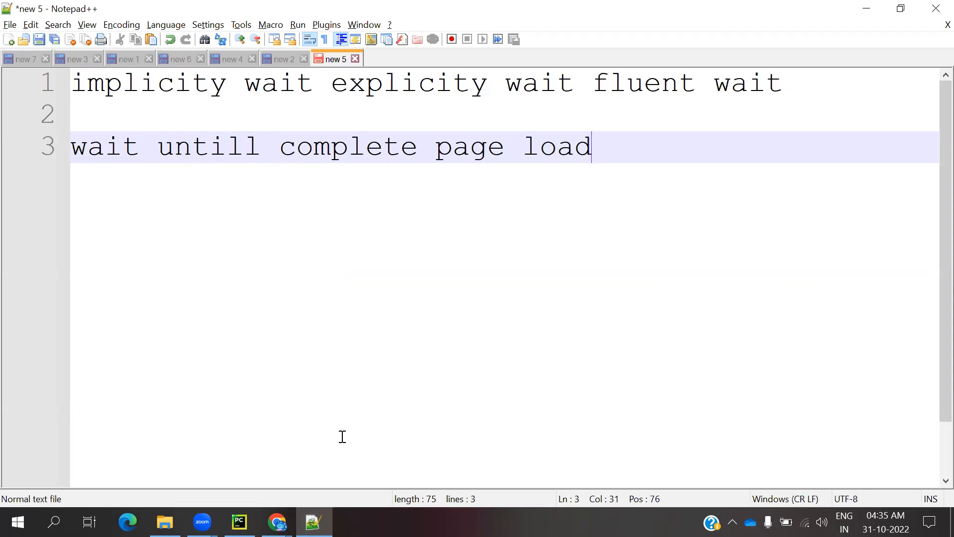
key("Enter")
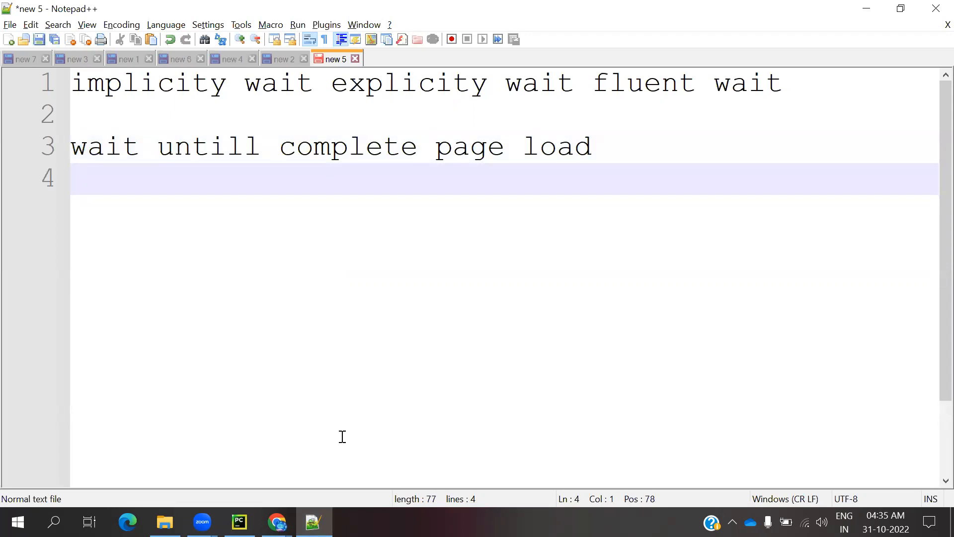
Write 'wait untill web element load give time (10)' on line 4 and duplicate it below.
type("wait untill")
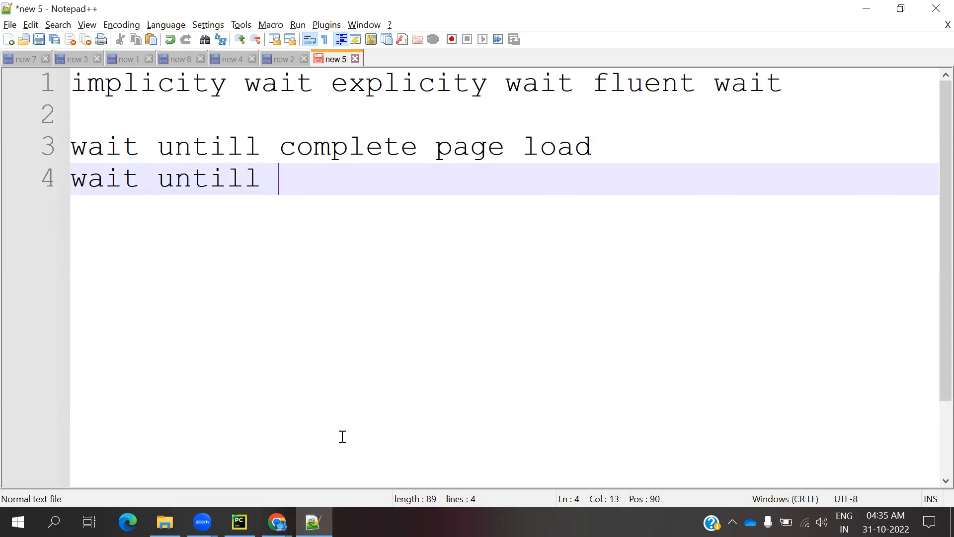
type("ele")
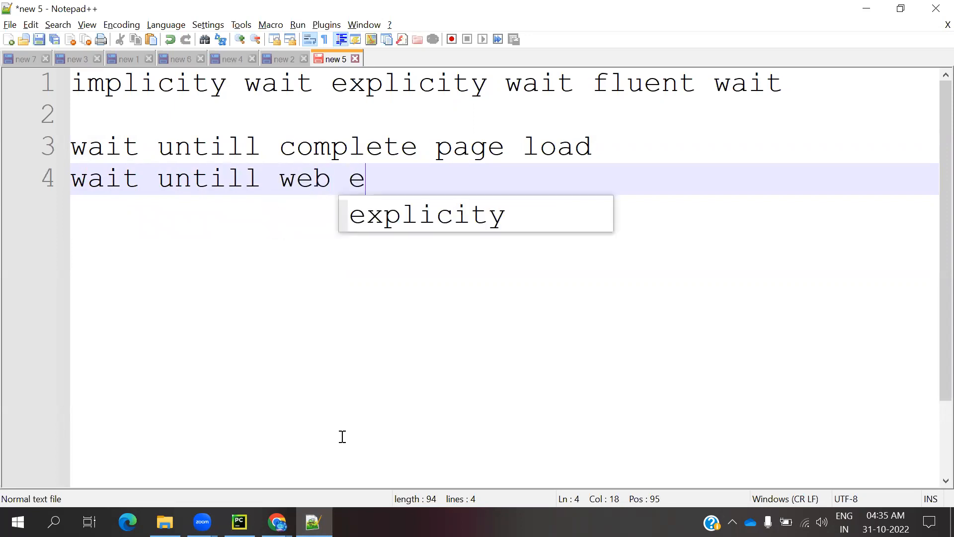
type("lement load")
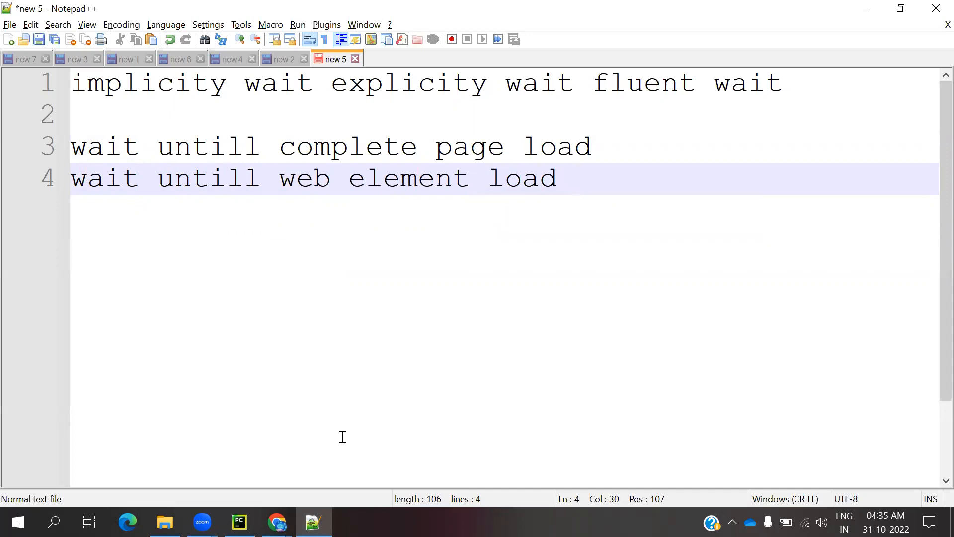
type("give")
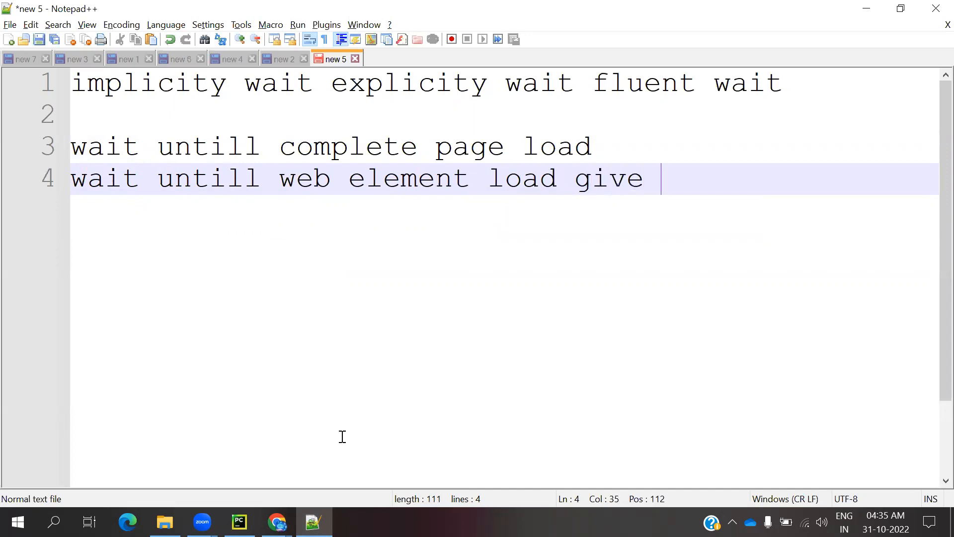
type("time")
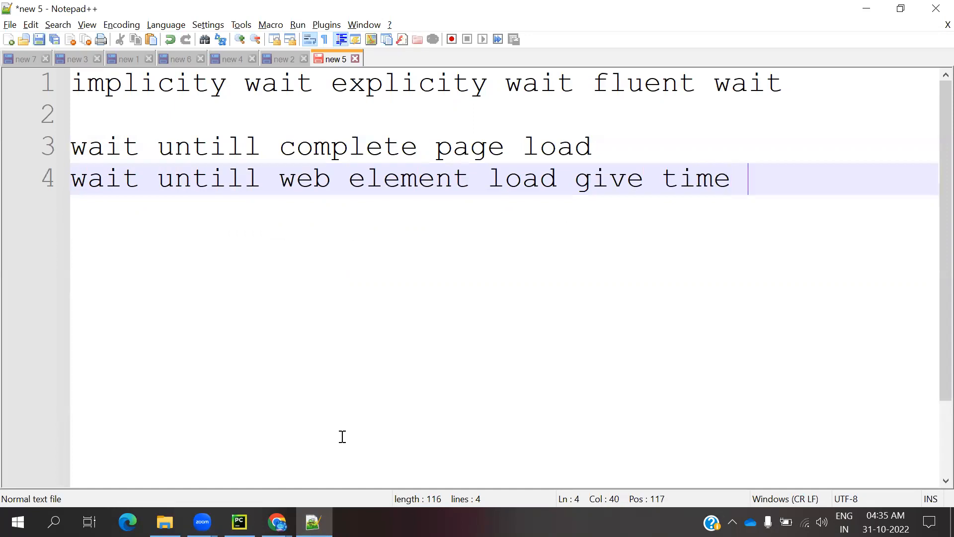
type("(10)")
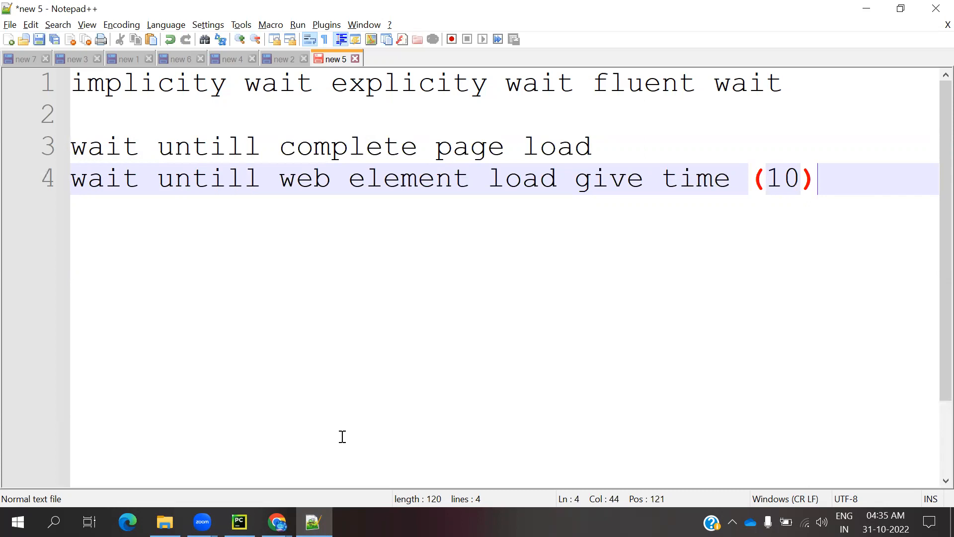
key("Enter")
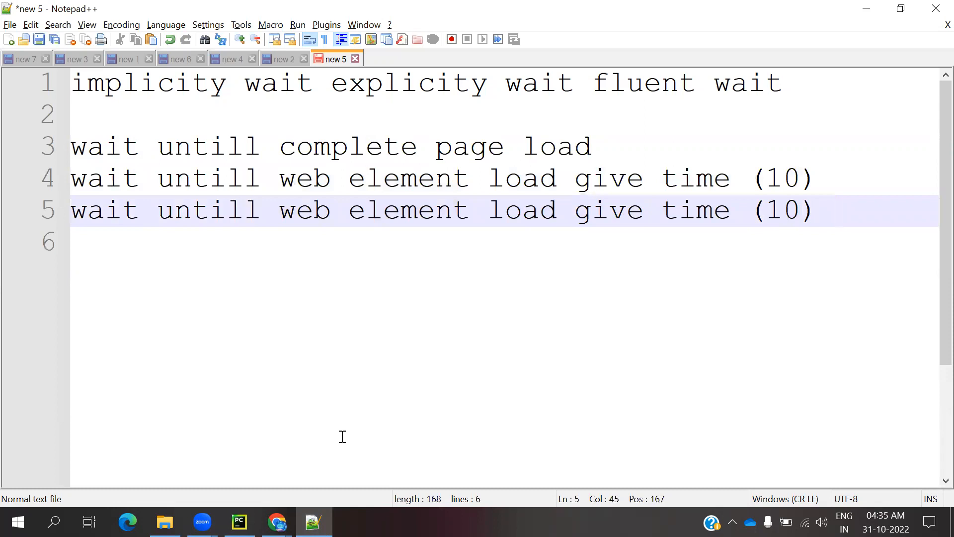
type("it will")
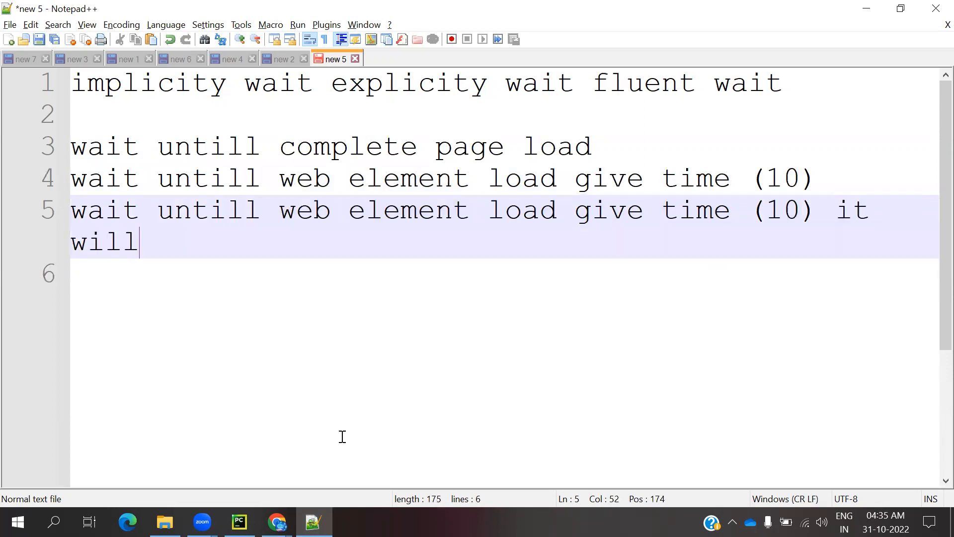
type("check")
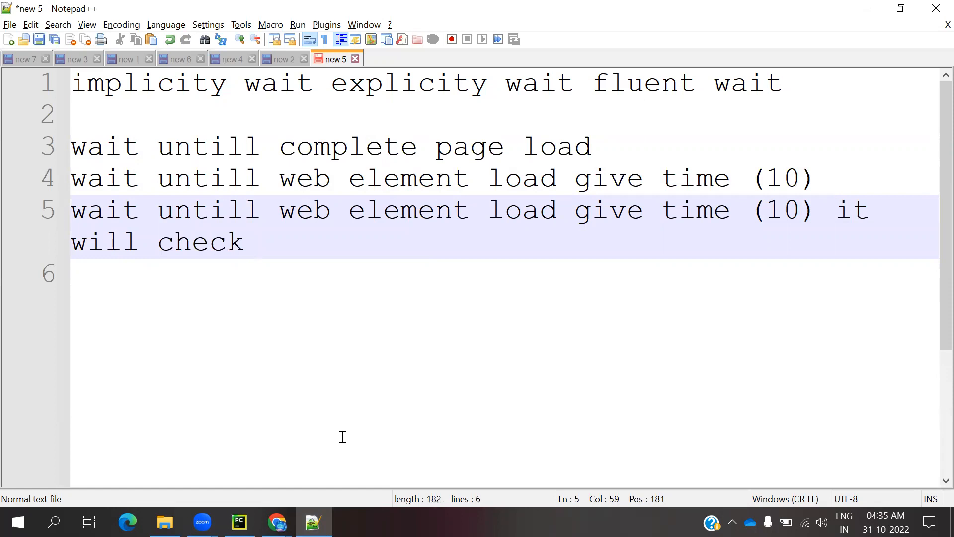
type("we")
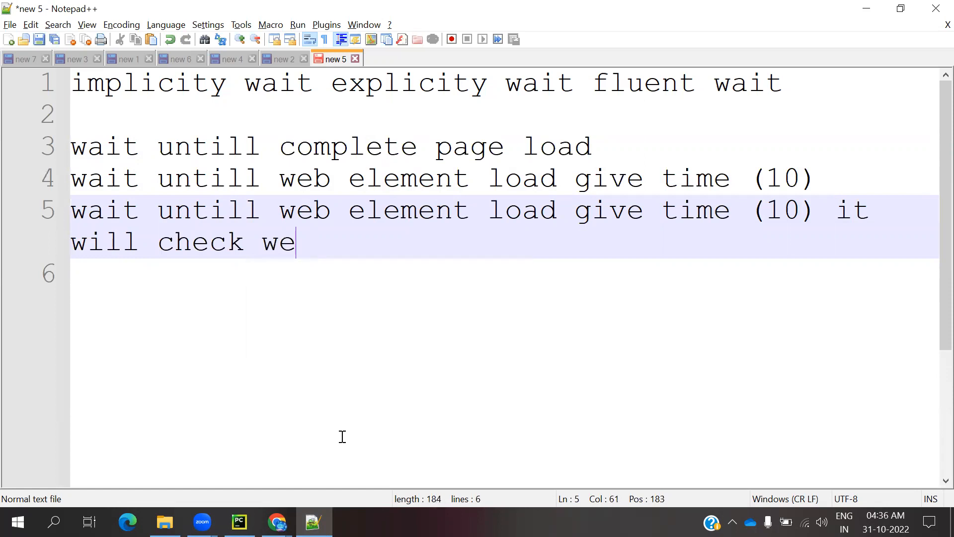
type("b element")
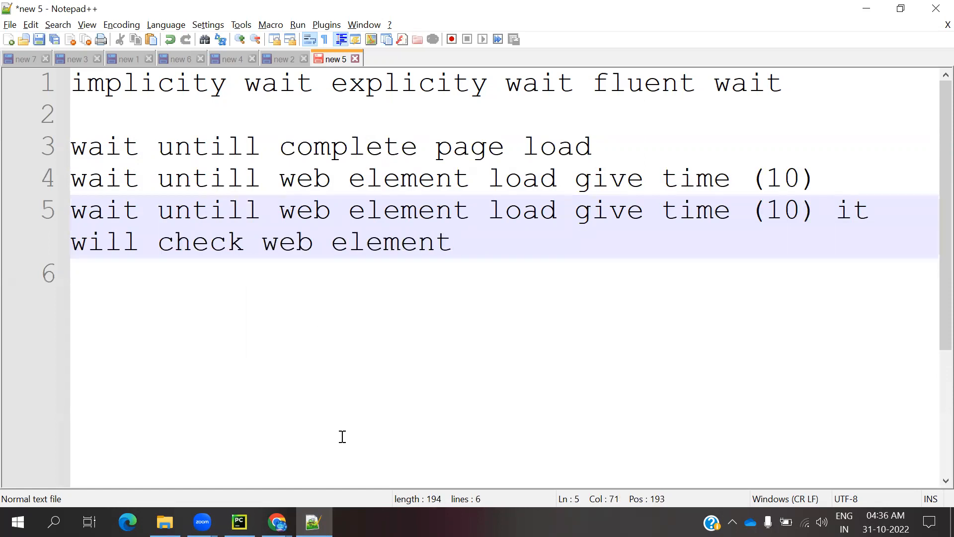
type("fr")
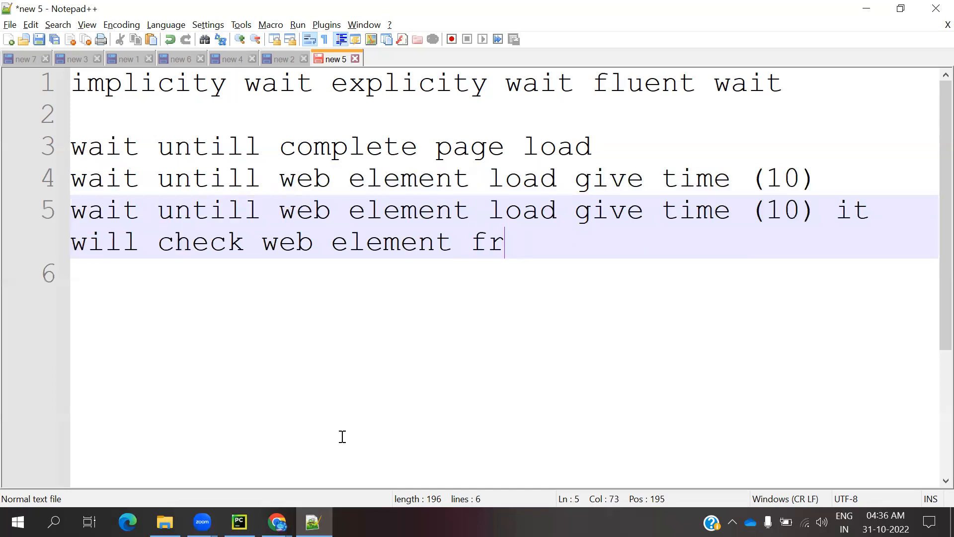
type("qu")
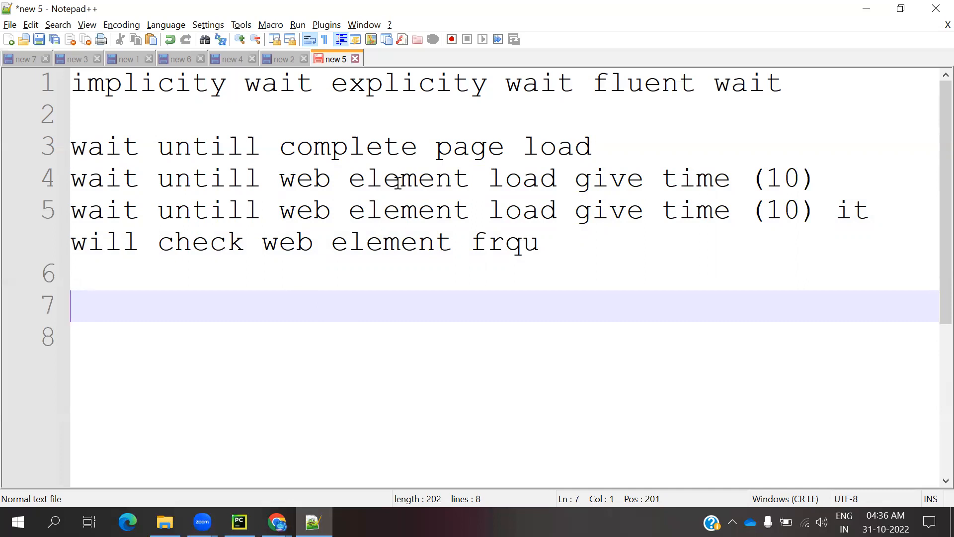
mouse_move(471, 118)
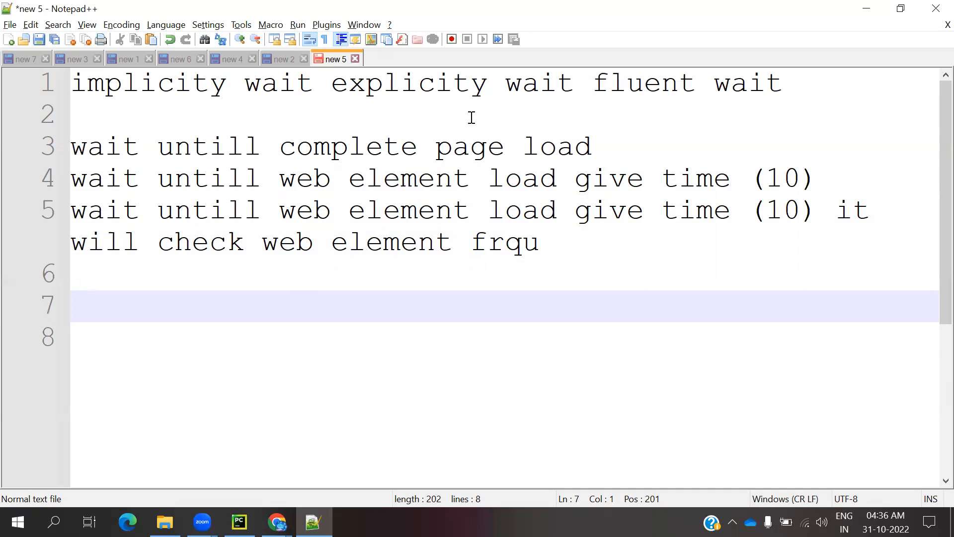
mouse_move(432, 295)
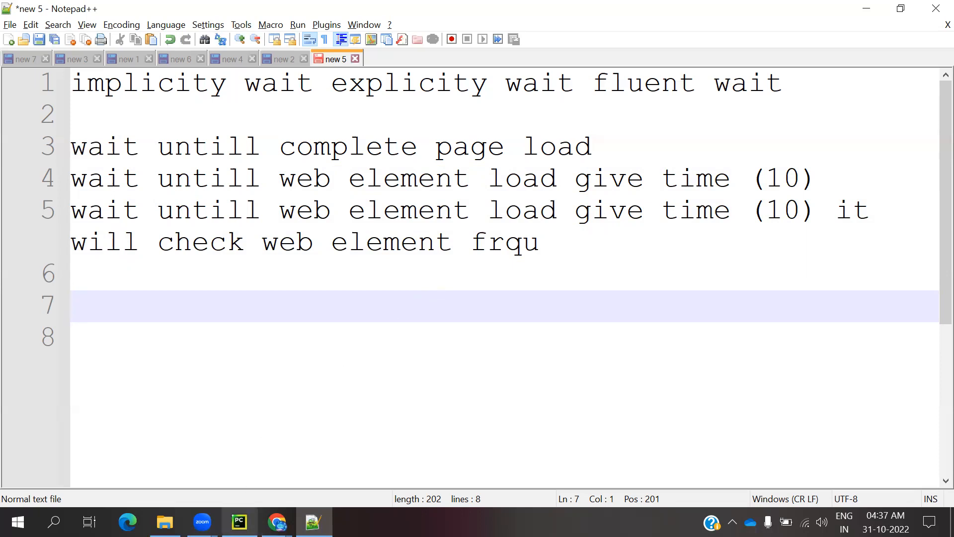
In PyCharm, add wait = WebDriverWait(driver, timeout=10) with userName until and mercury send_keys lines.
left_click(238, 521)
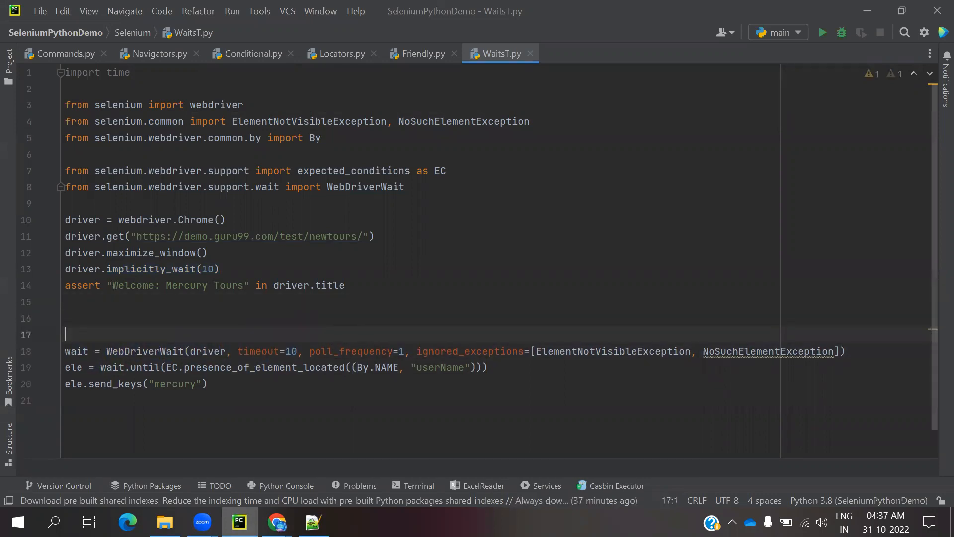
type("wait = WebDriverWait(driver, timeout=10")
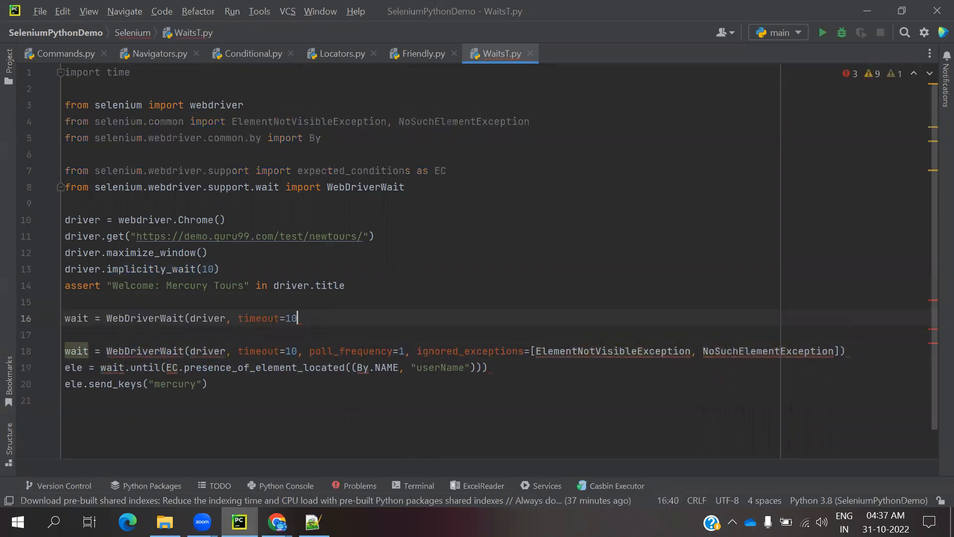
type(")")
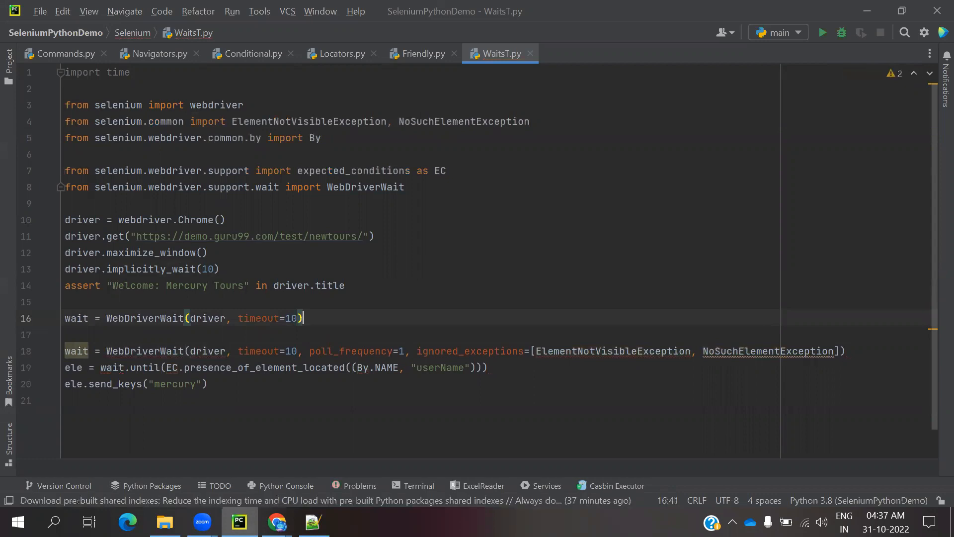
left_click(490, 367)
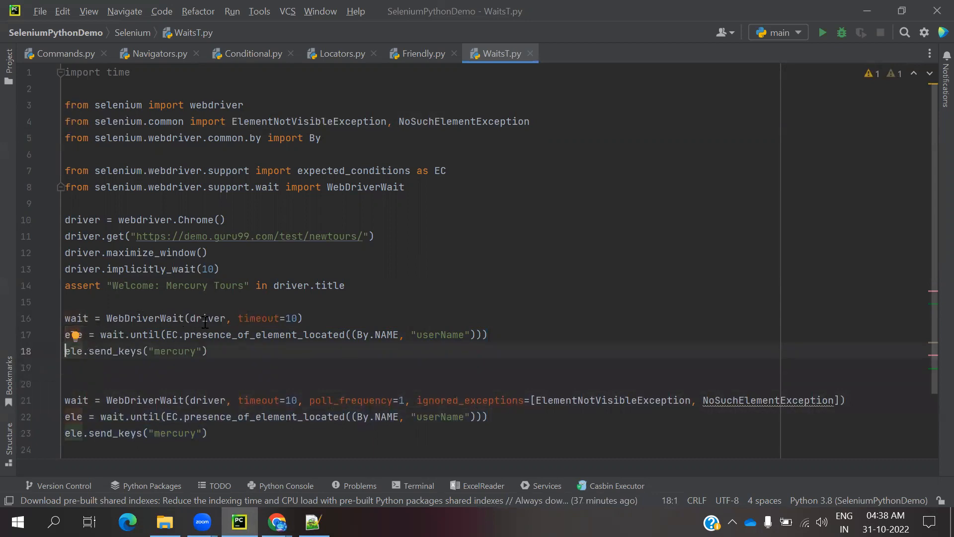
Highlight the expected_conditions module and remove presence_of_element_located from line 17's until call.
double_click(289, 318)
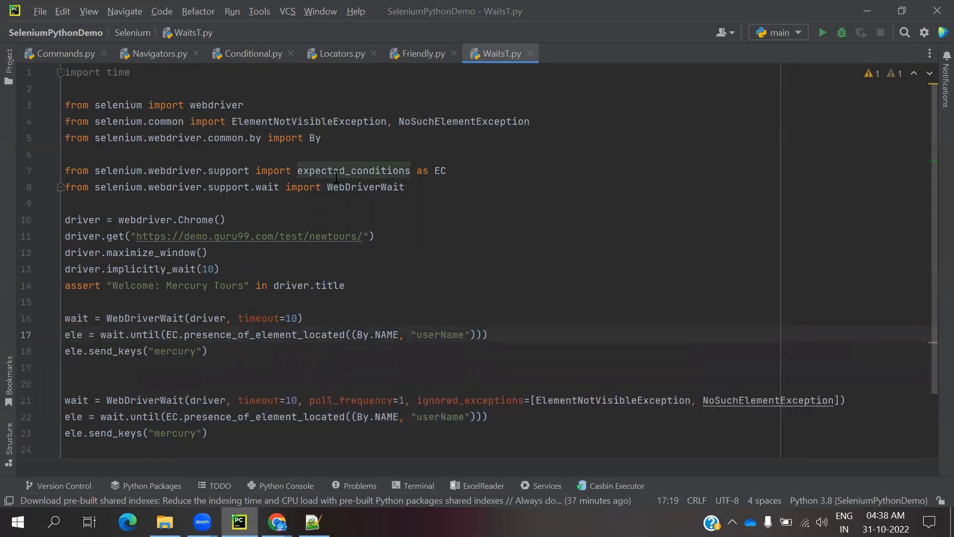
double_click(353, 170)
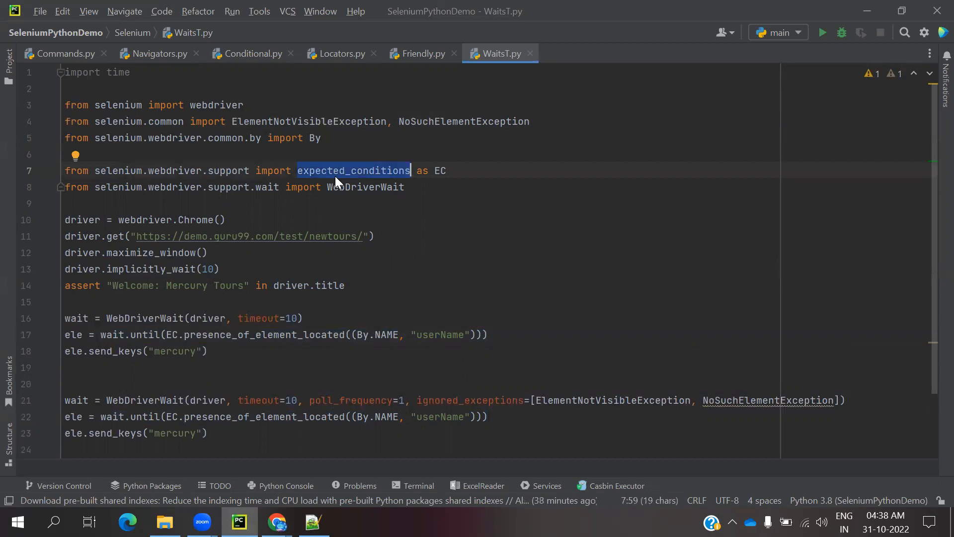
mouse_move(243, 341)
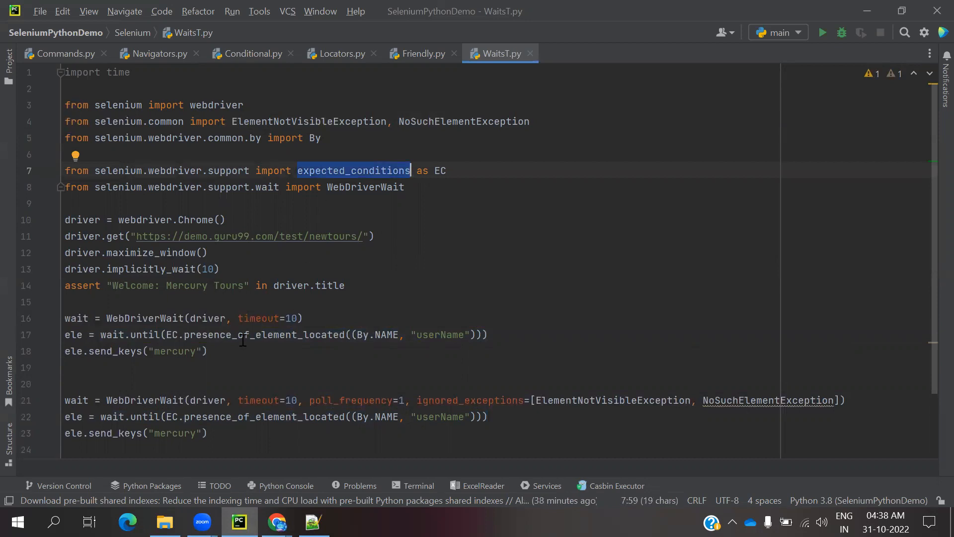
double_click(263, 334)
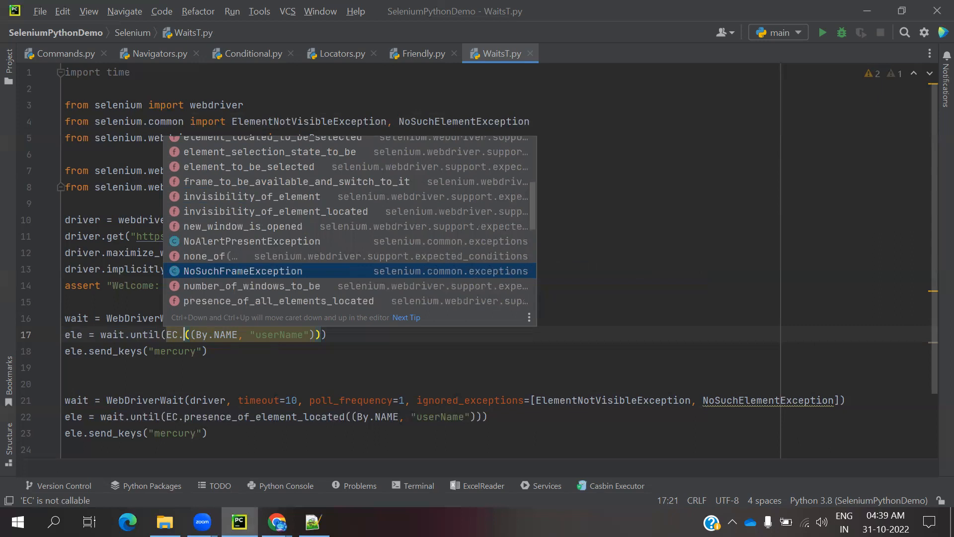
Scroll the expected-conditions list and reinsert presence_of_element_located on line 17.
scroll("down", 3)
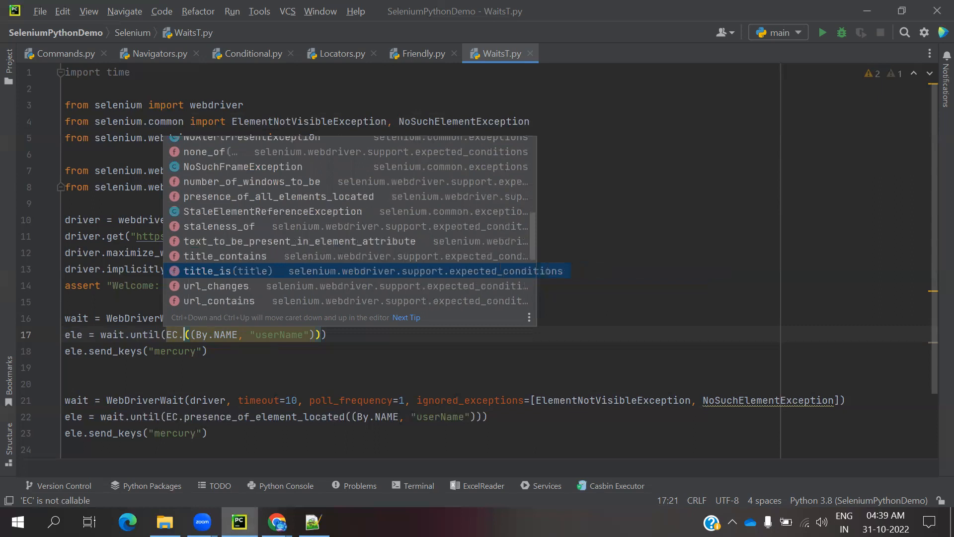
scroll("down", 3)
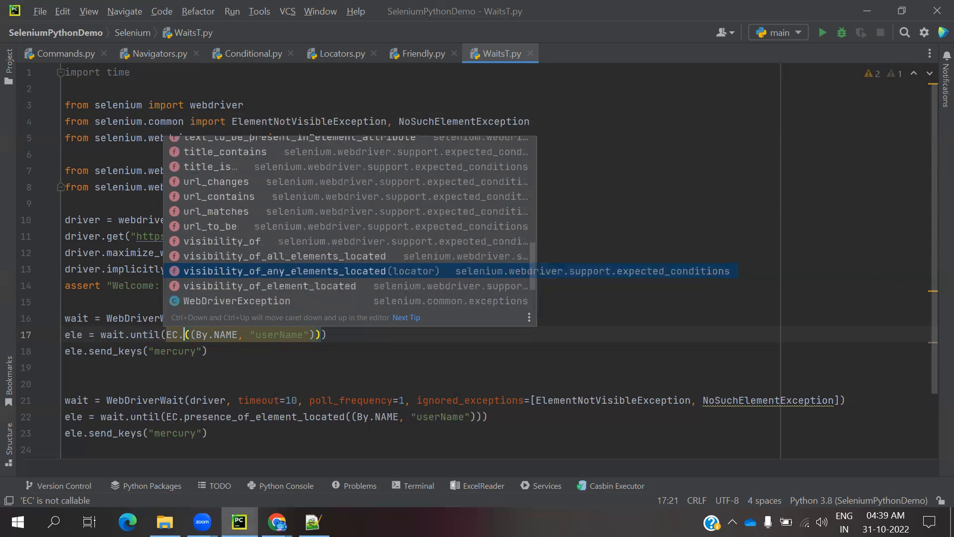
scroll("down", 3)
type("presence_of_element_located")
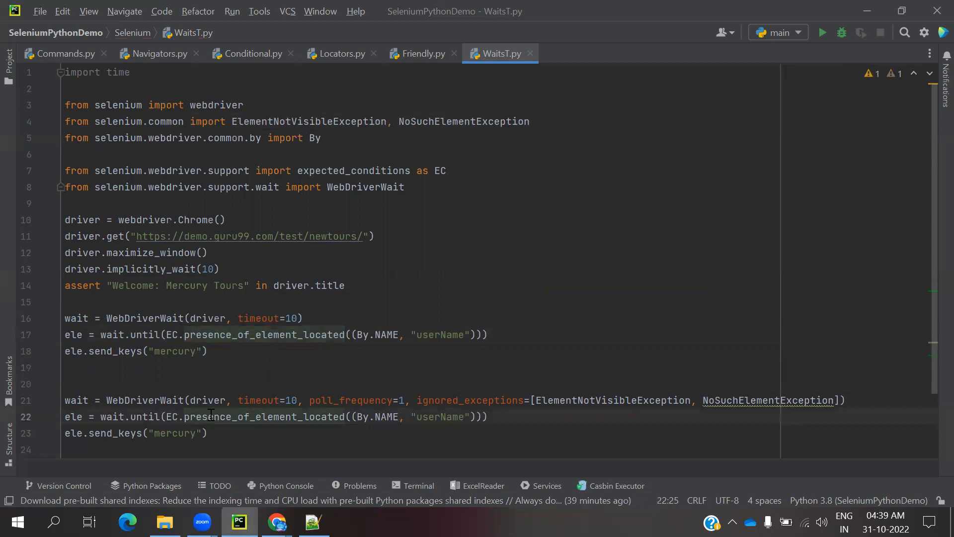
mouse_move(237, 318)
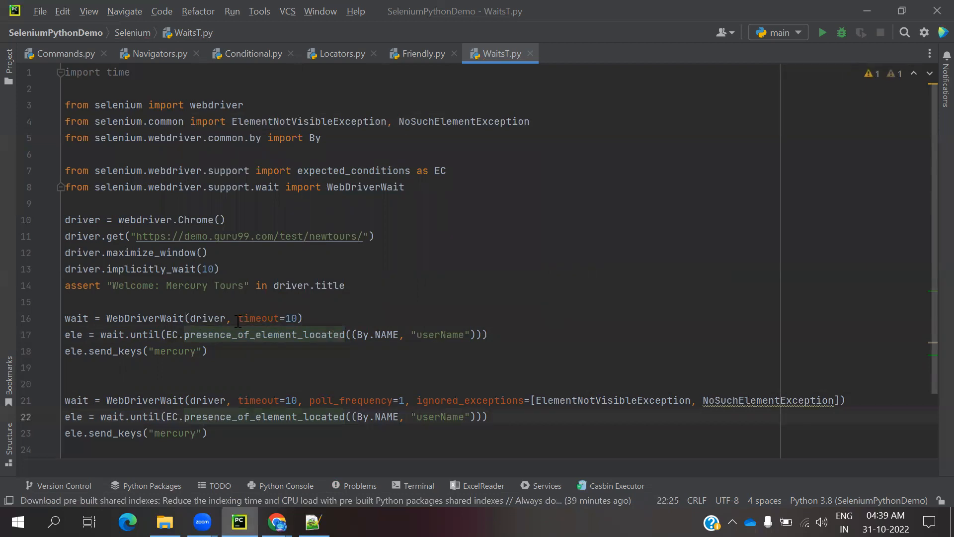
Highlight the explicit wait's timeout parameter, then return to the Notepad++ note.
double_click(350, 400)
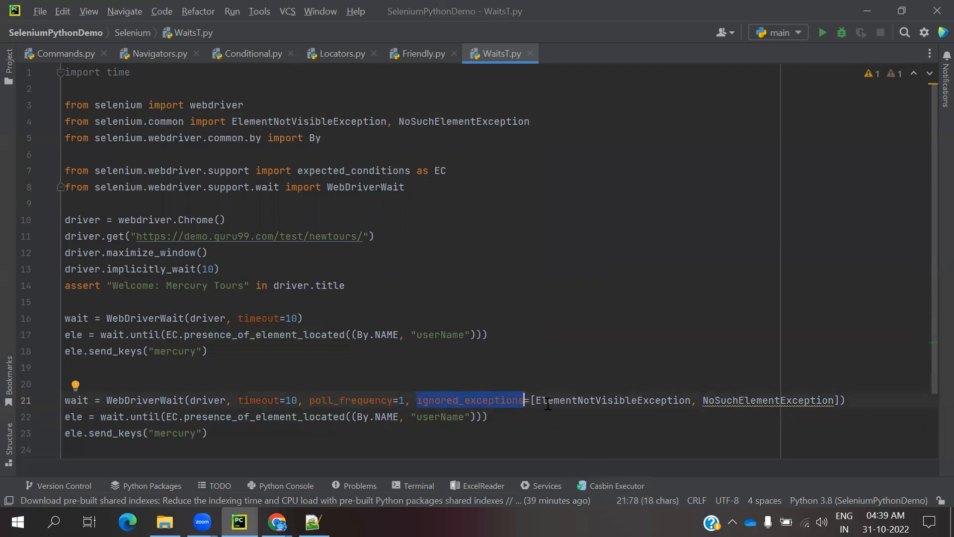
mouse_move(614, 399)
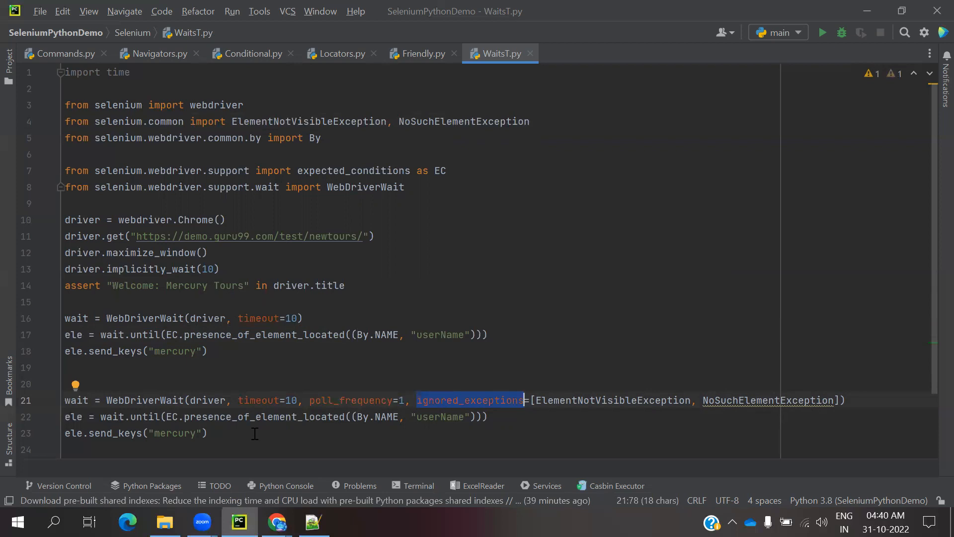
left_click(312, 521)
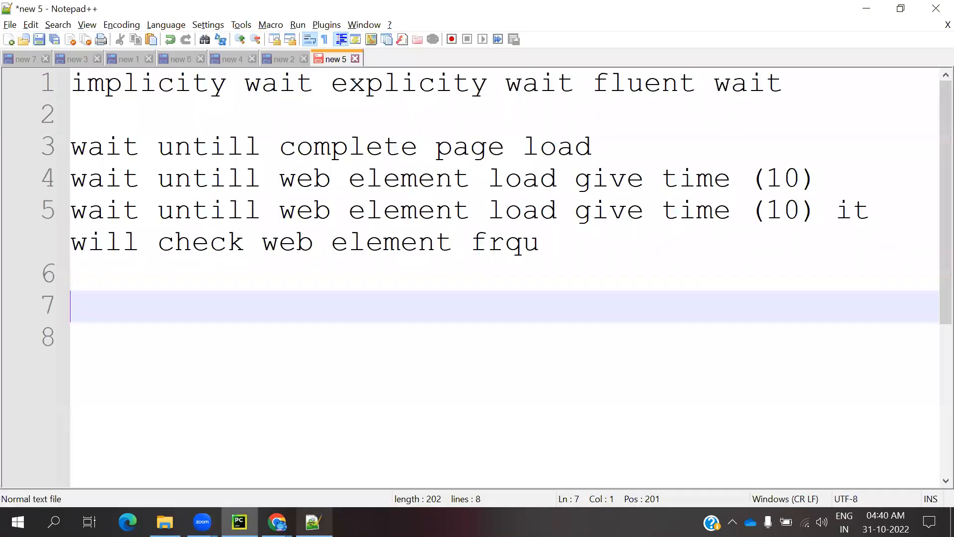
Write time.sleep(150) on line 7, briefly glancing at the PyCharm code.
type("time")
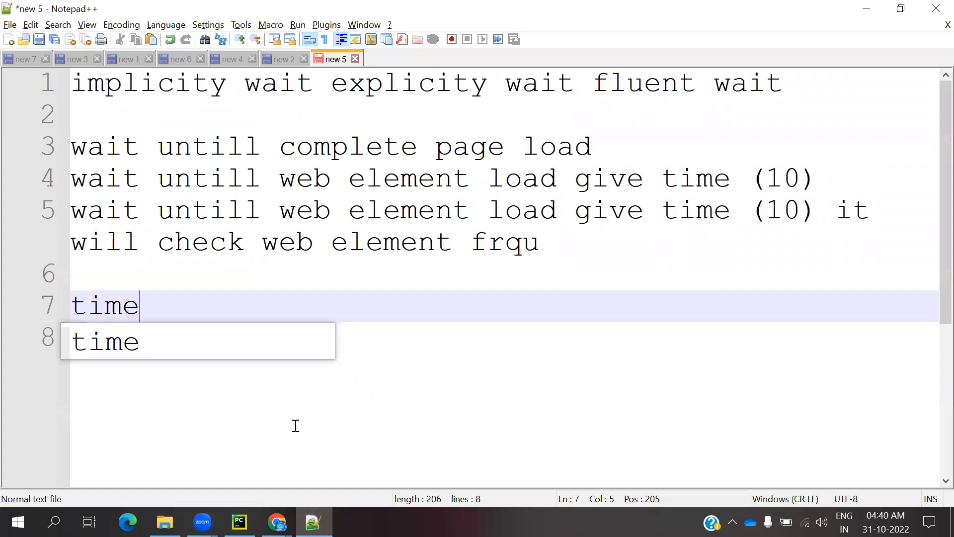
type(".slee")
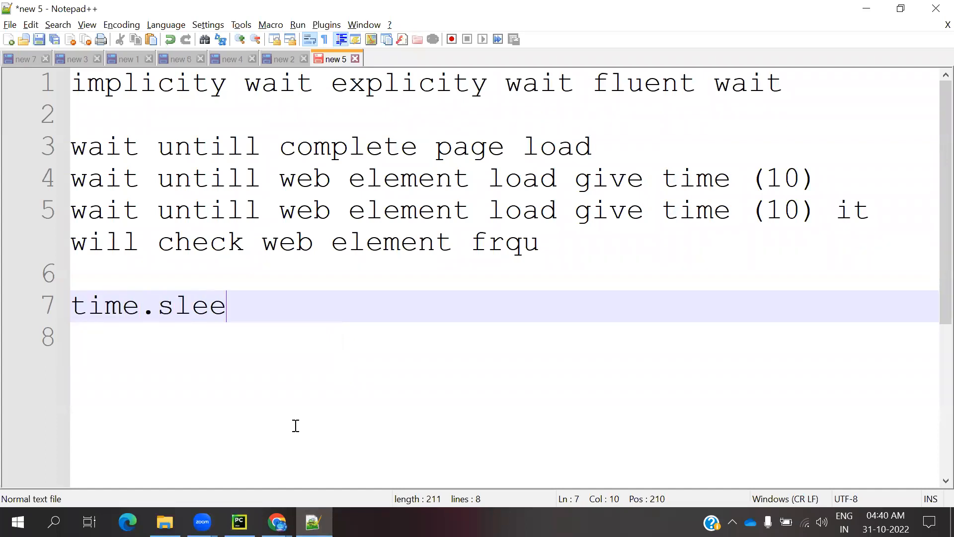
type("p")
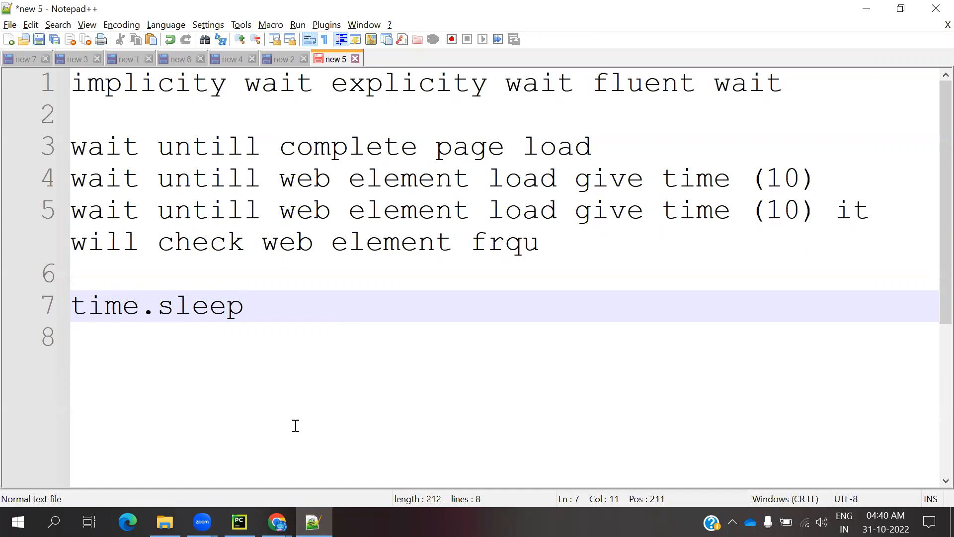
left_click(238, 522)
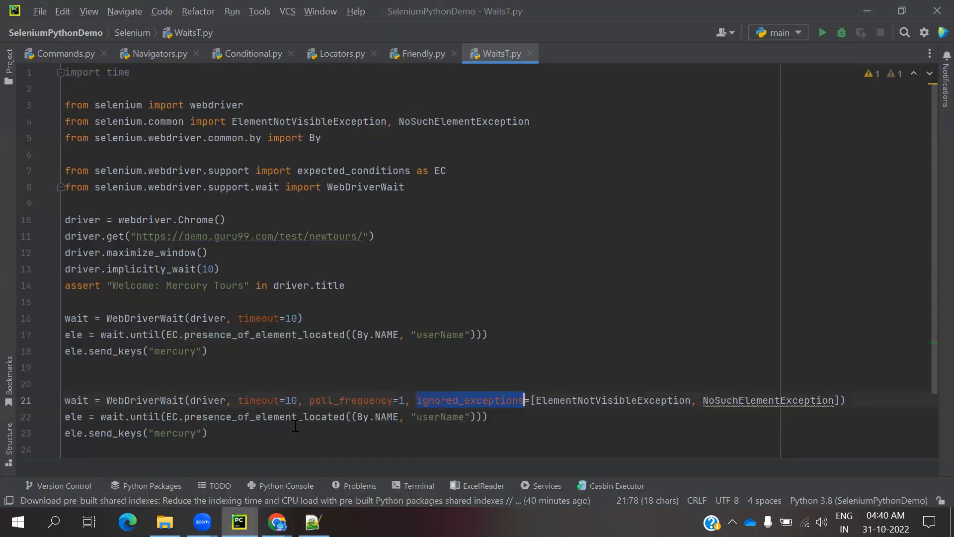
left_click(312, 521)
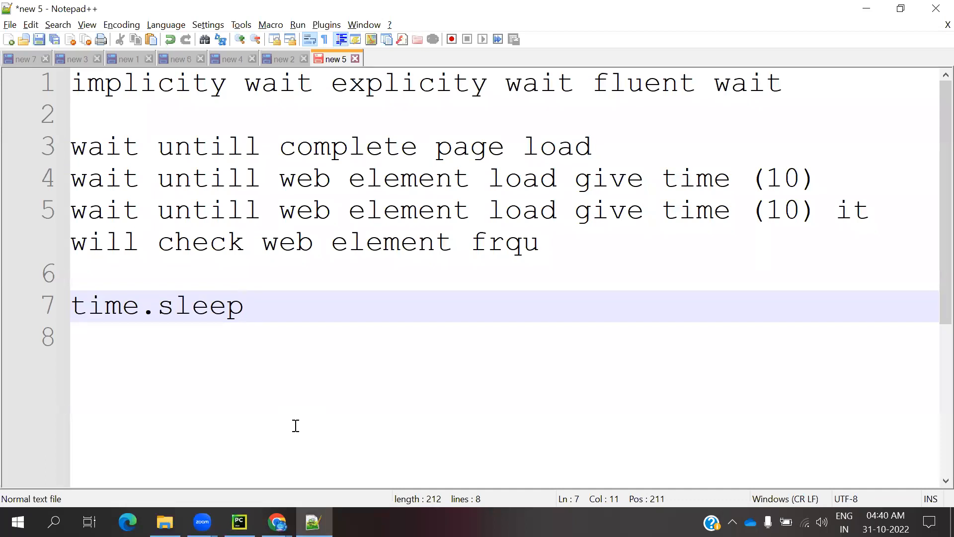
type("(")
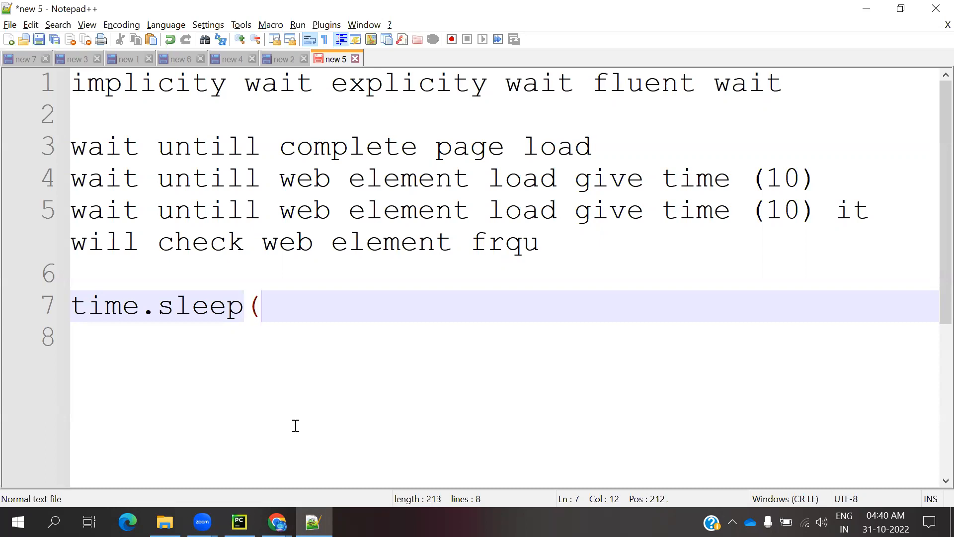
type("10)")
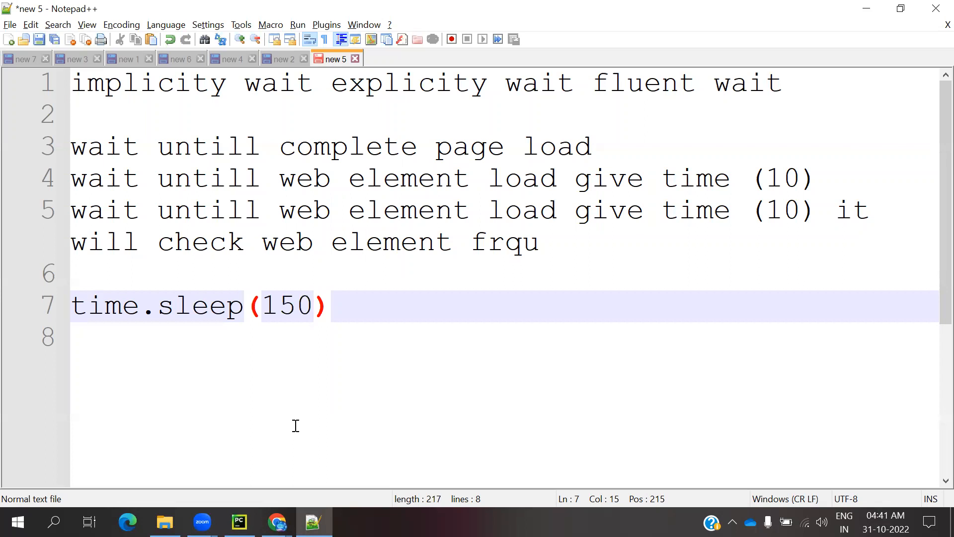
Select the time.sleep(150) line, then highlight 'fluent' in the heading and press Backspace.
left_click(313, 306)
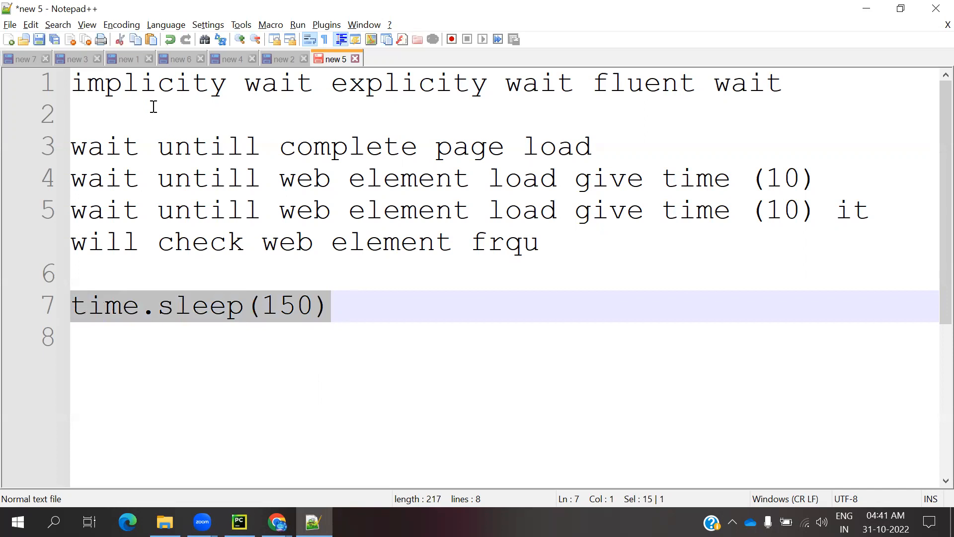
mouse_move(185, 113)
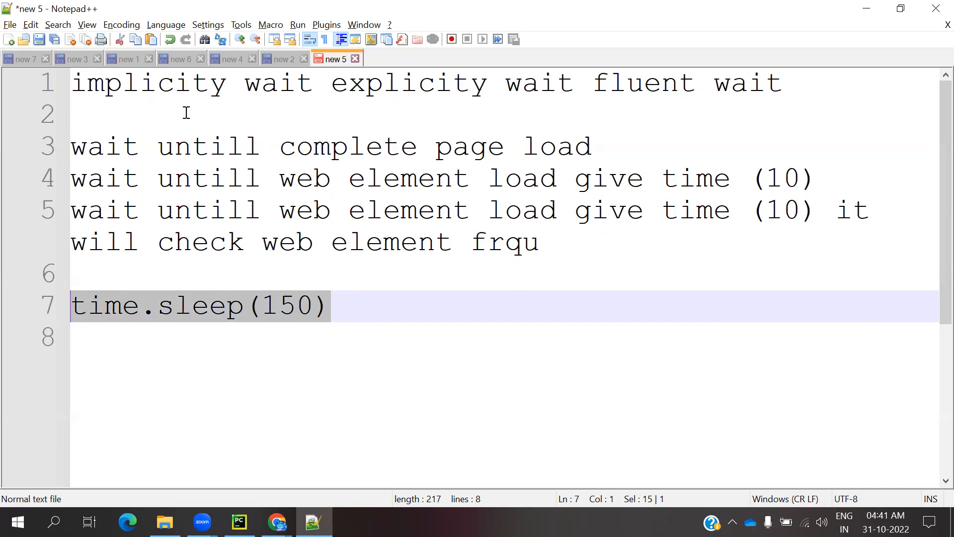
double_click(148, 83)
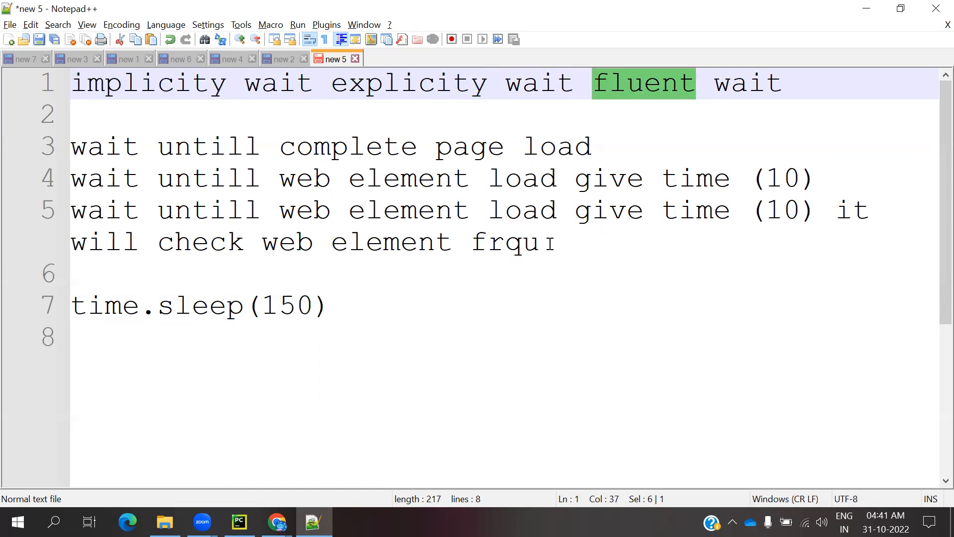
key("backspace")
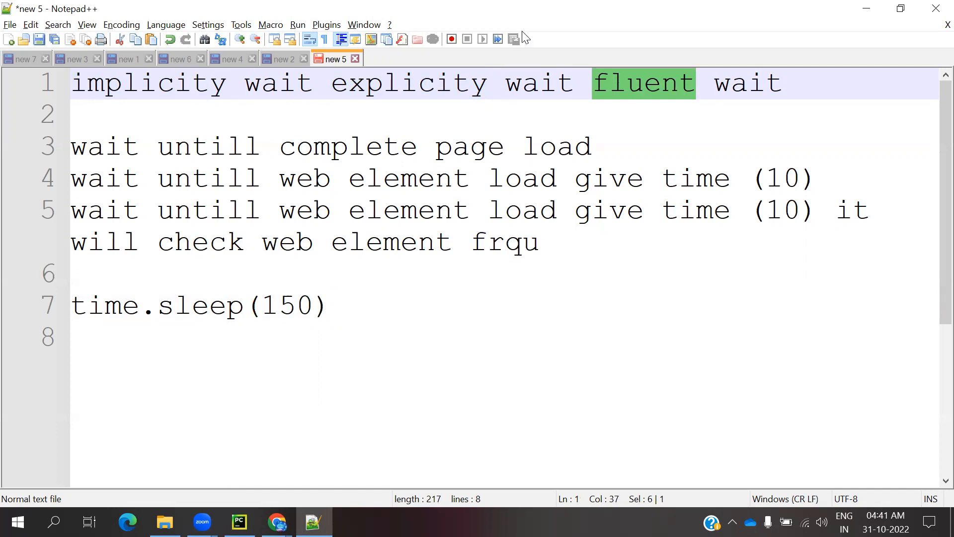